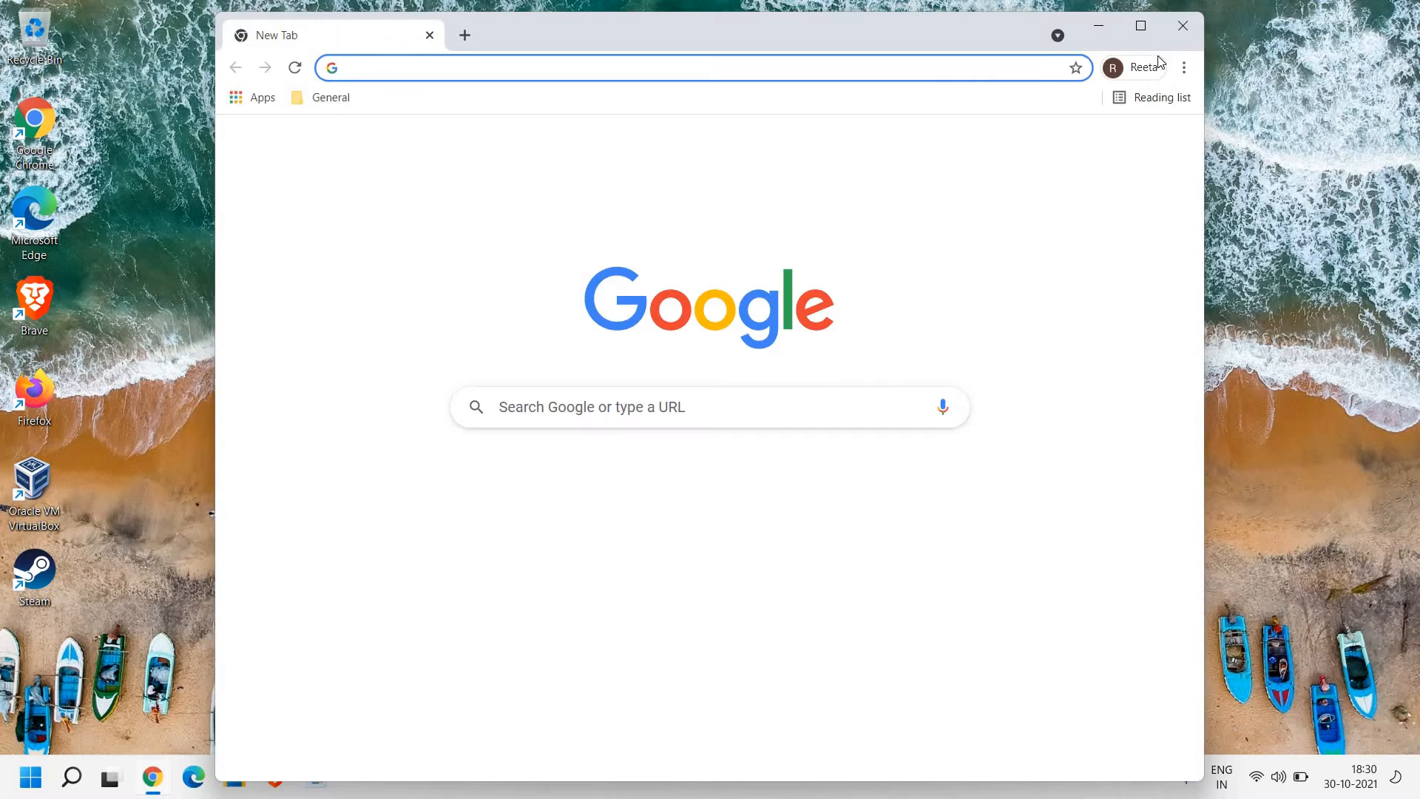
Maximize Chrome and run a Google search for "nova bench".
left_click(1139, 25)
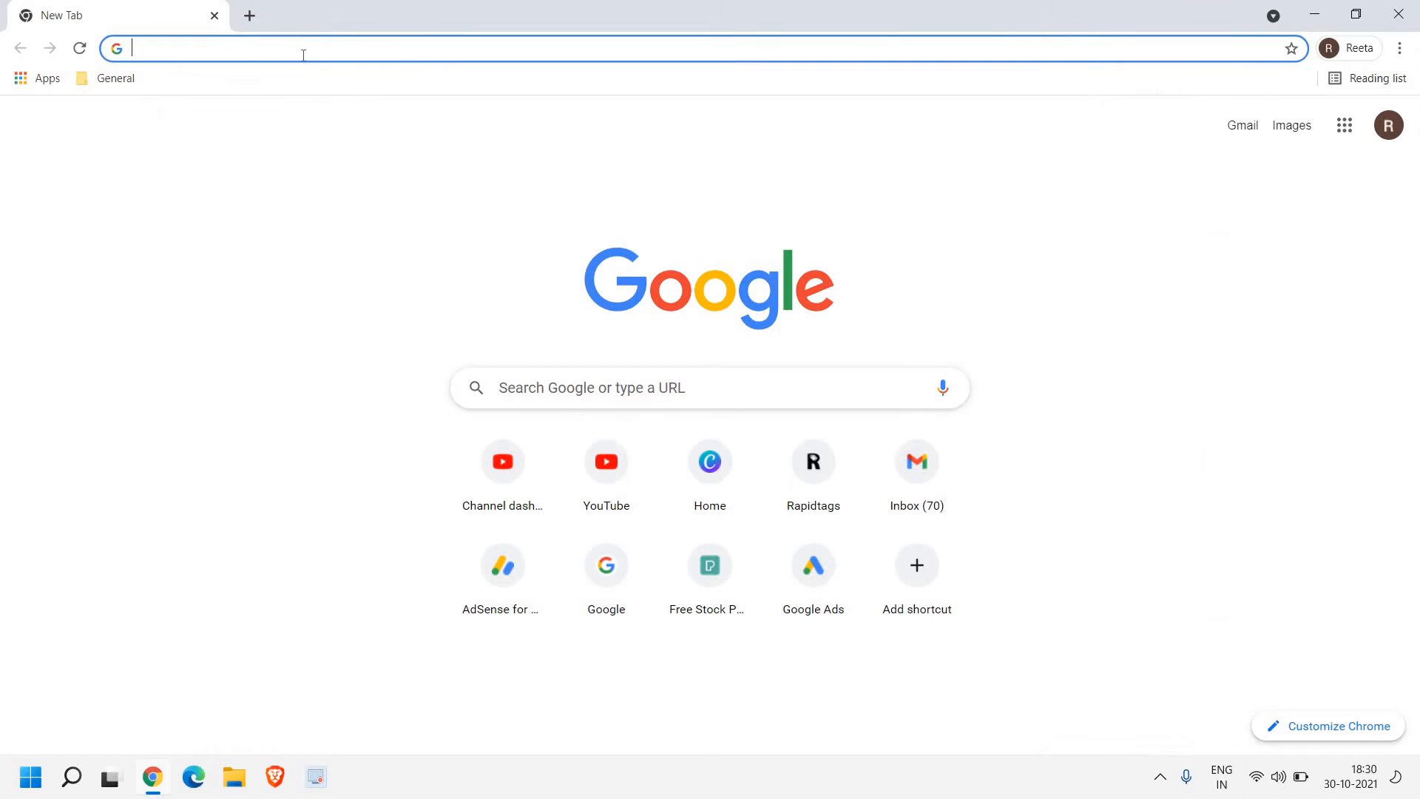
left_click(303, 47)
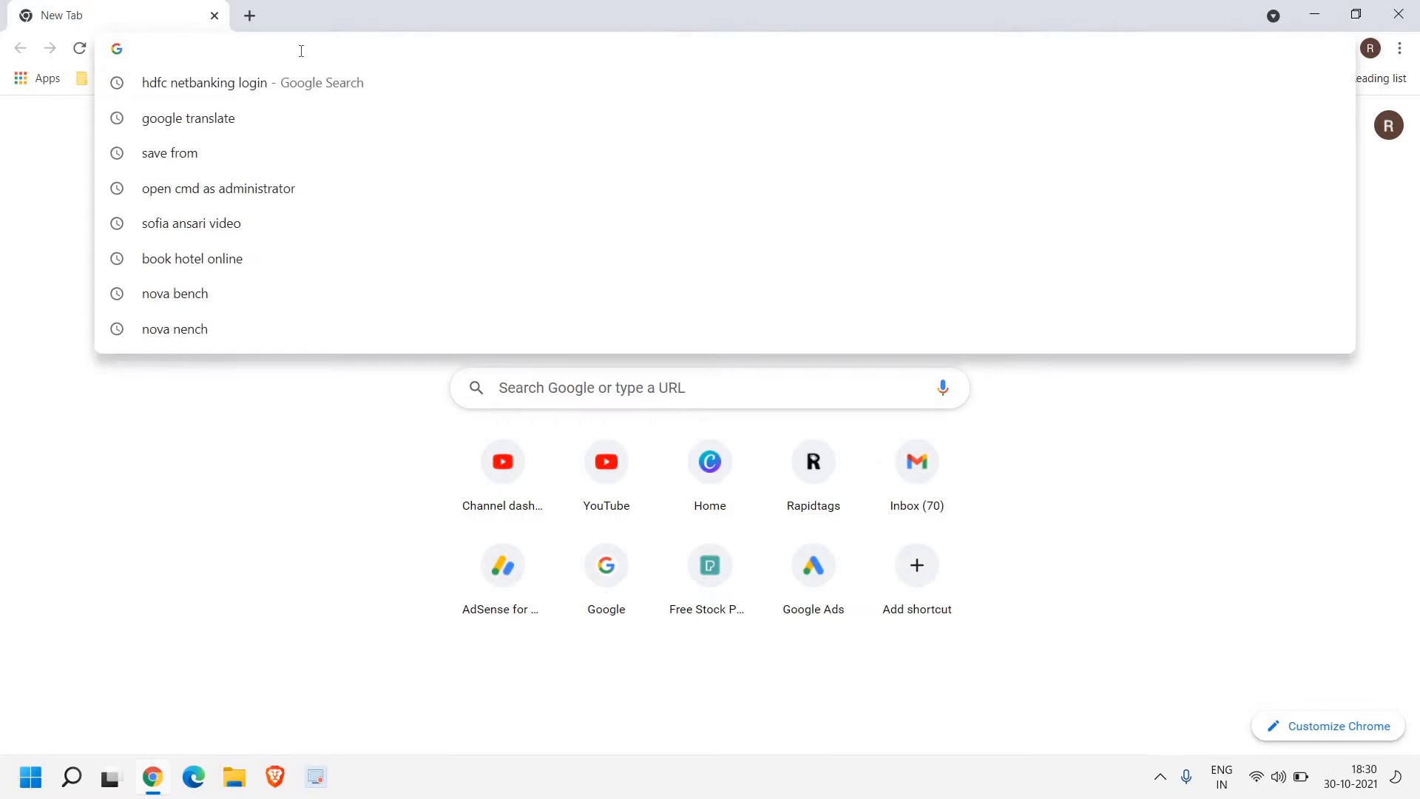
type("nova bench")
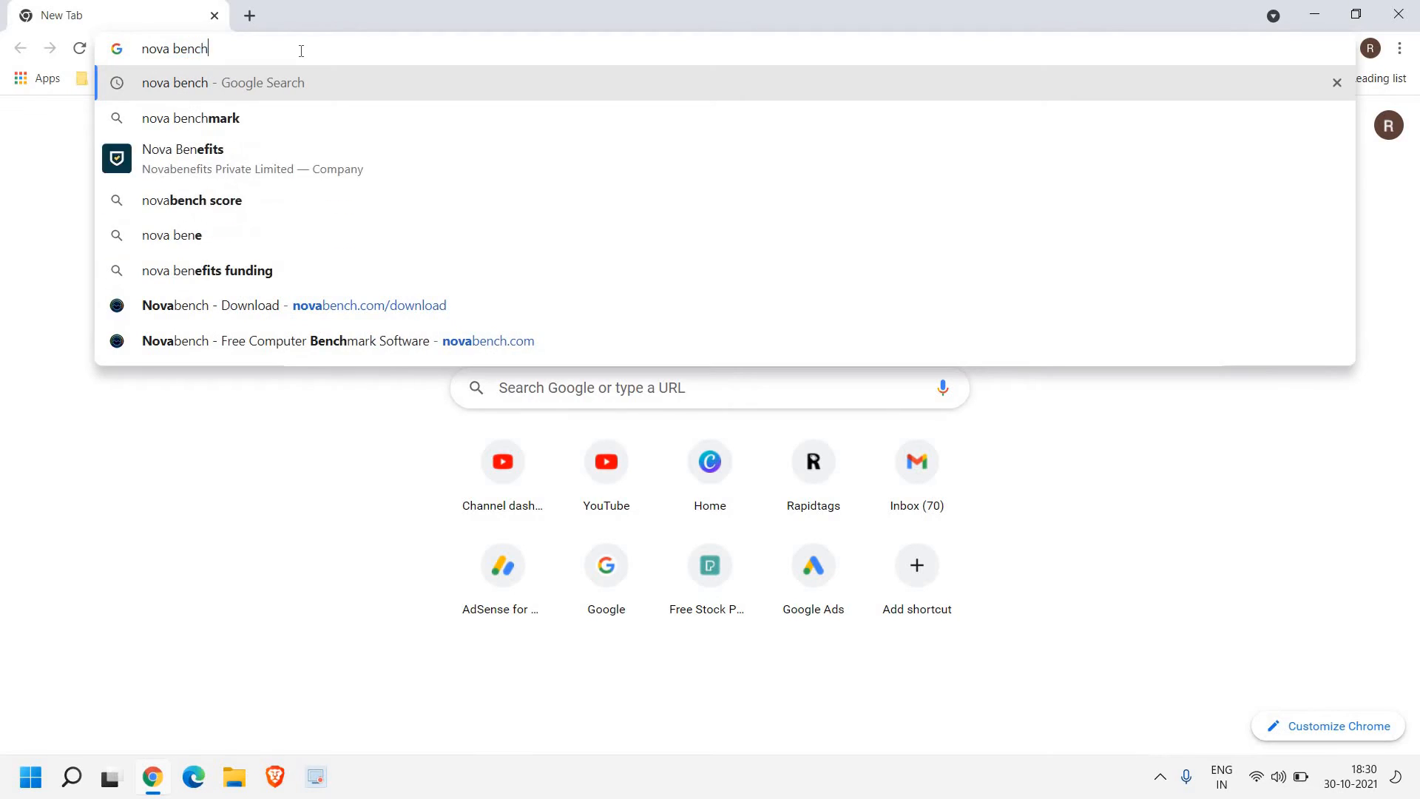
key("enter")
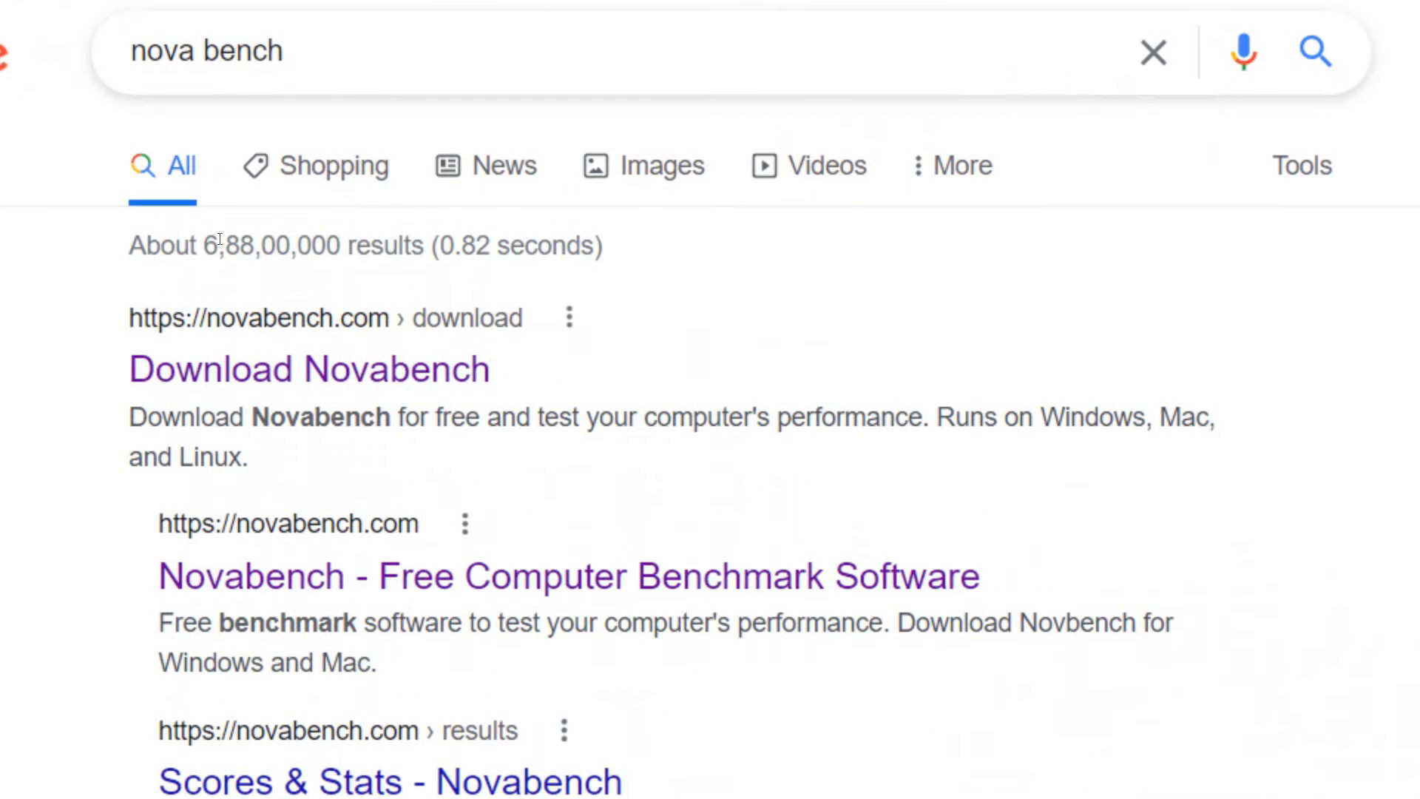
Choose the Download Novabench result from the search listings.
scroll("down", 3)
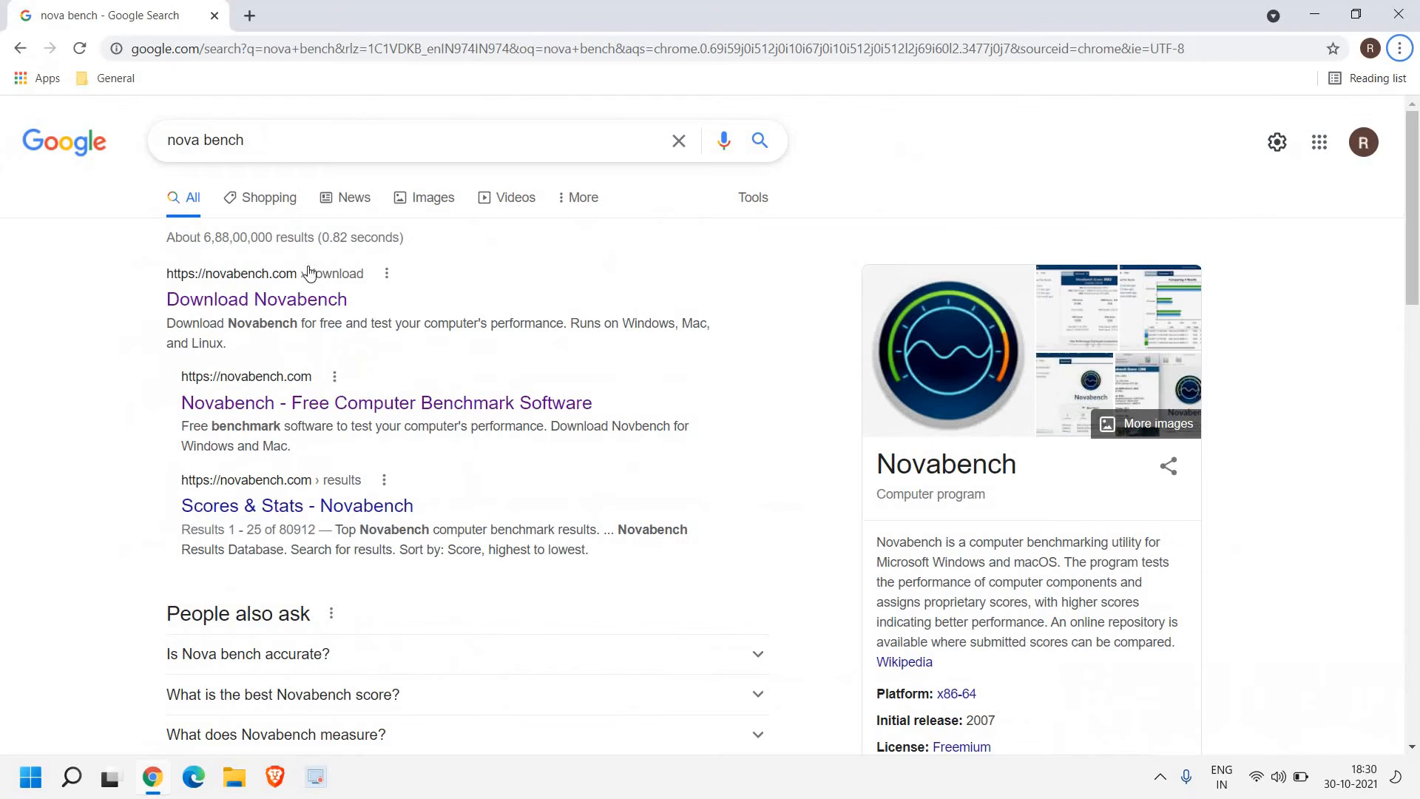
left_click(256, 299)
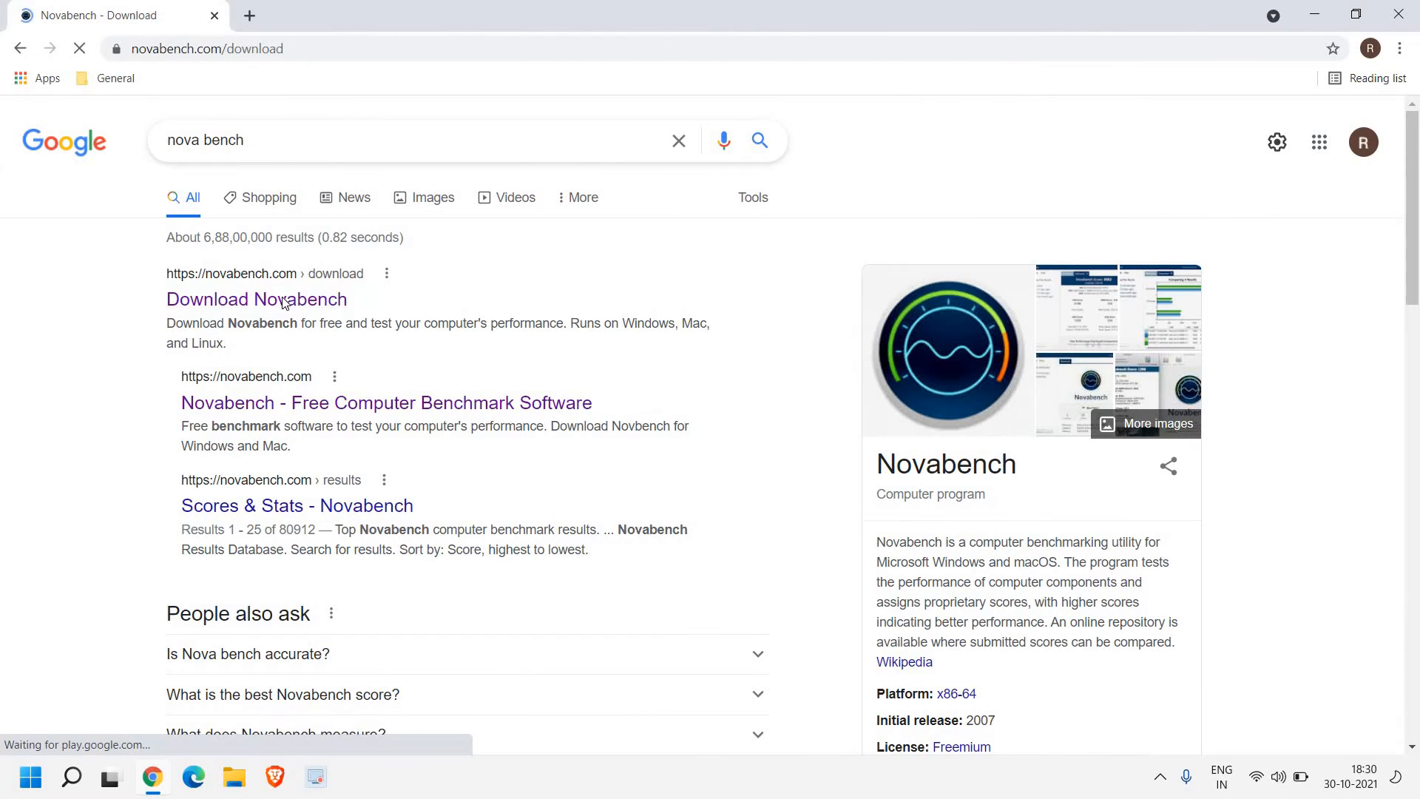
Download the Windows installer from novabench.com and launch it.
left_click(256, 299)
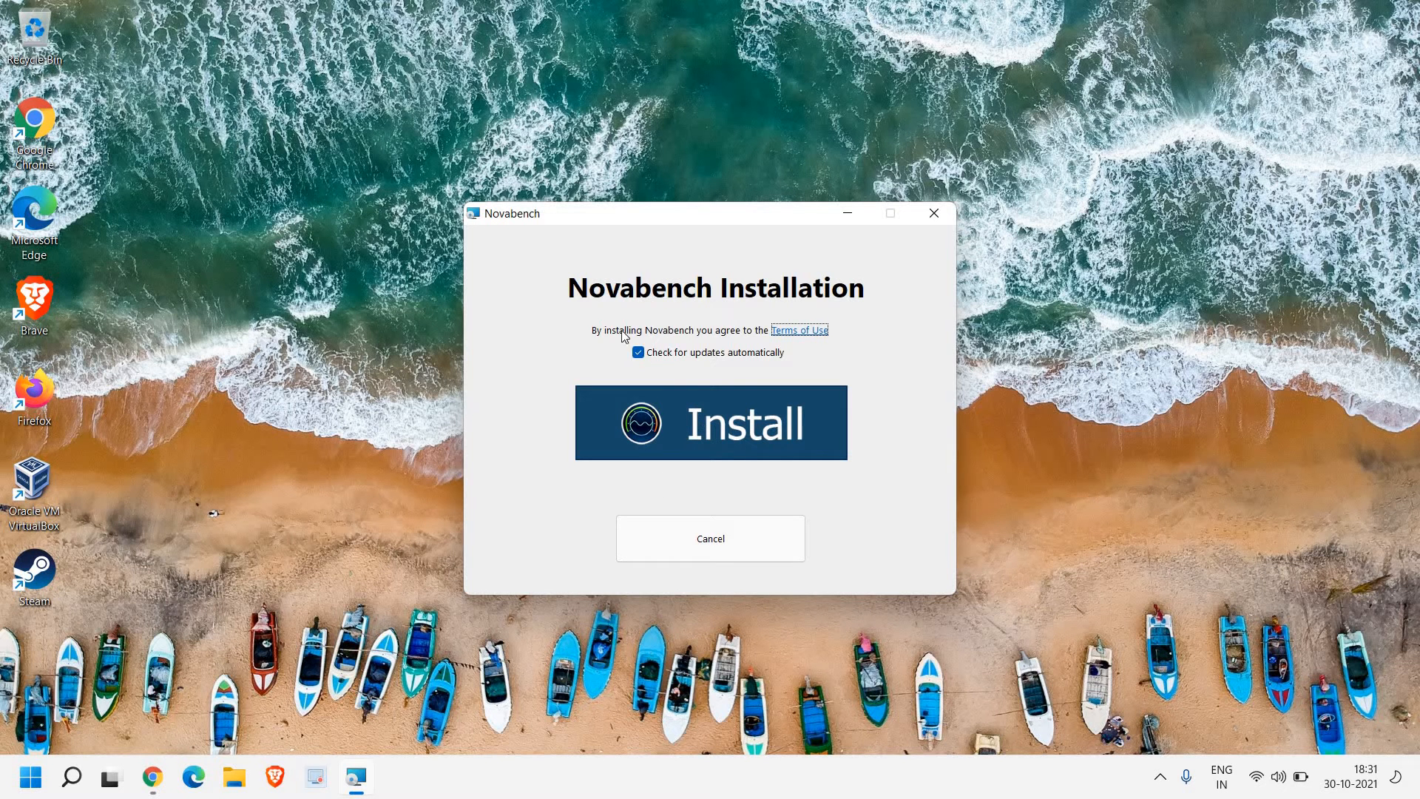
mouse_move(795, 284)
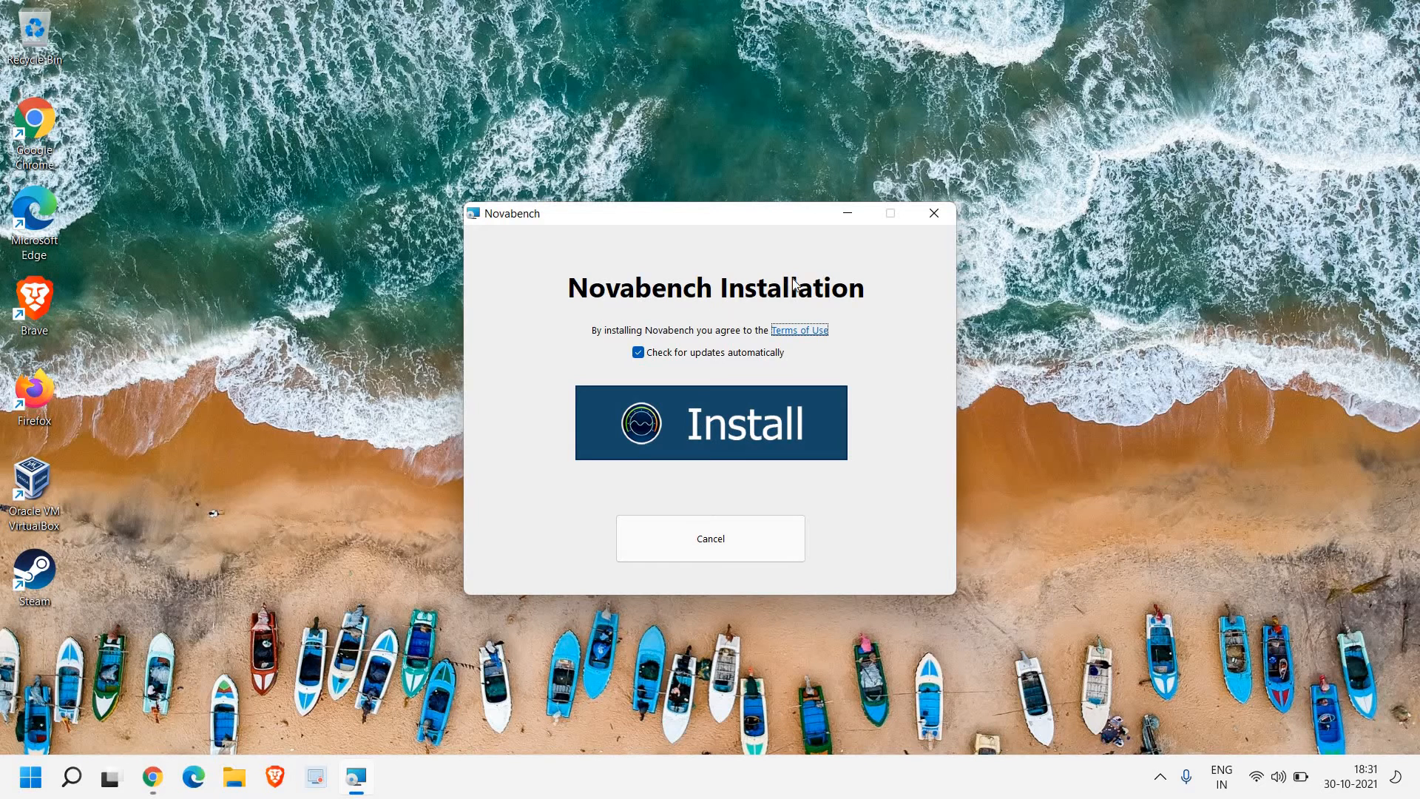
mouse_move(641, 370)
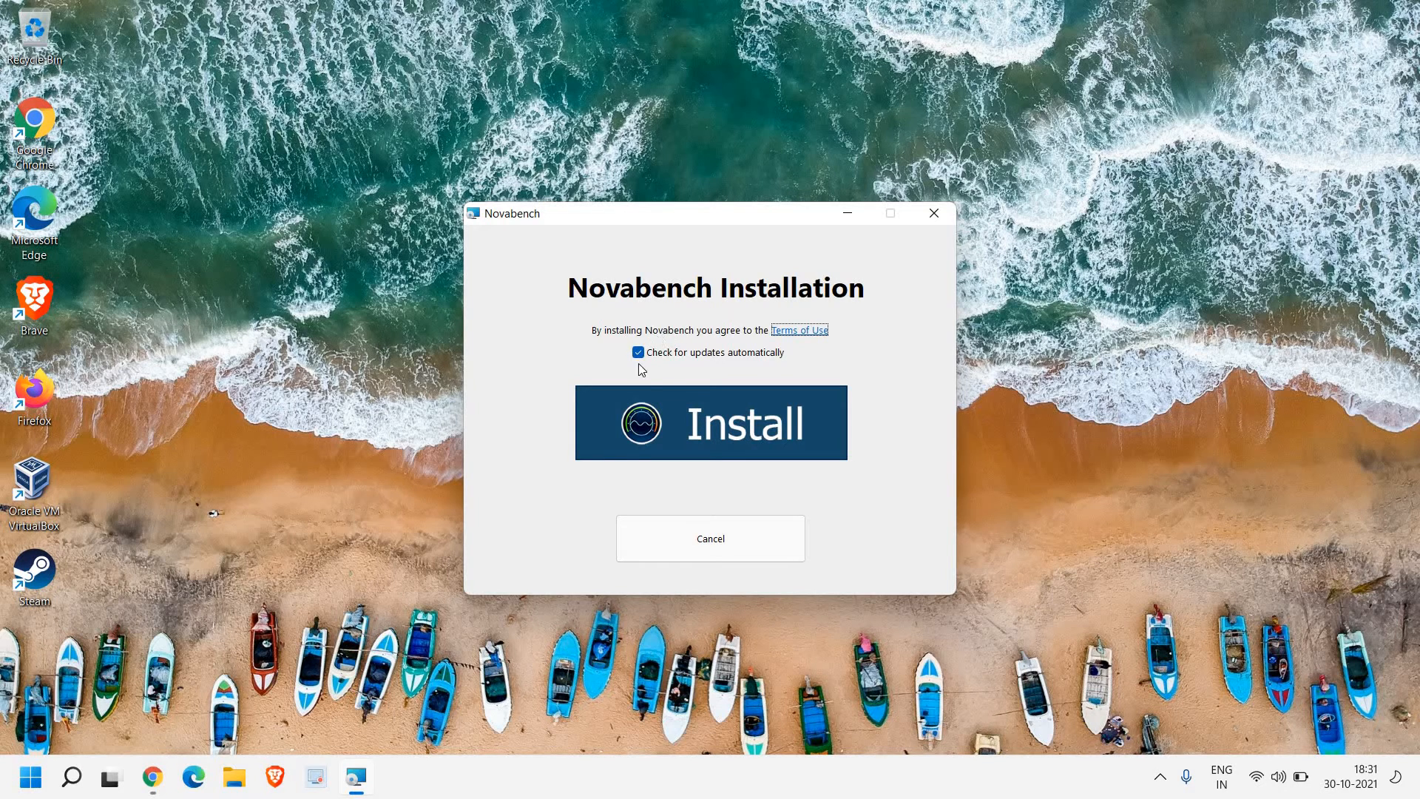
mouse_move(750, 361)
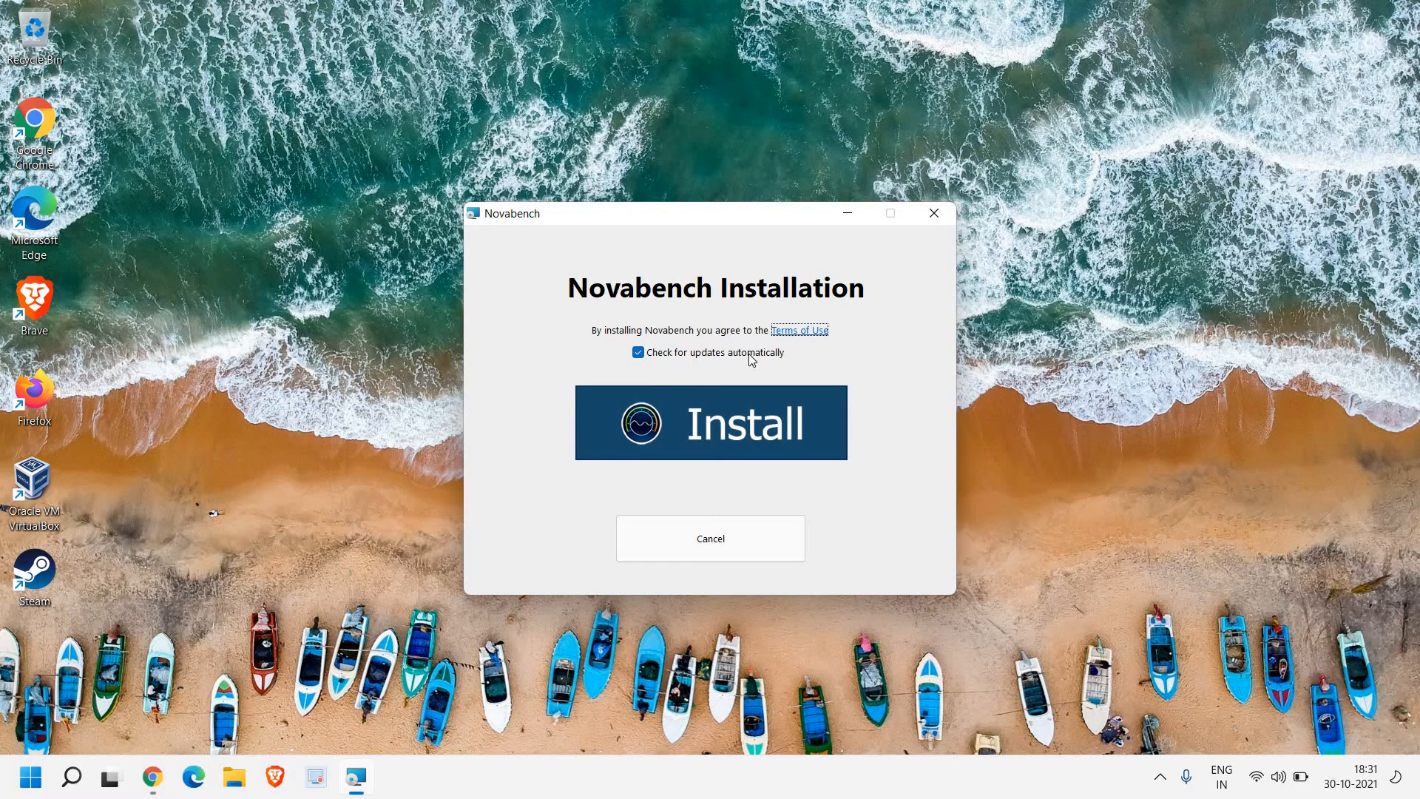
mouse_move(656, 338)
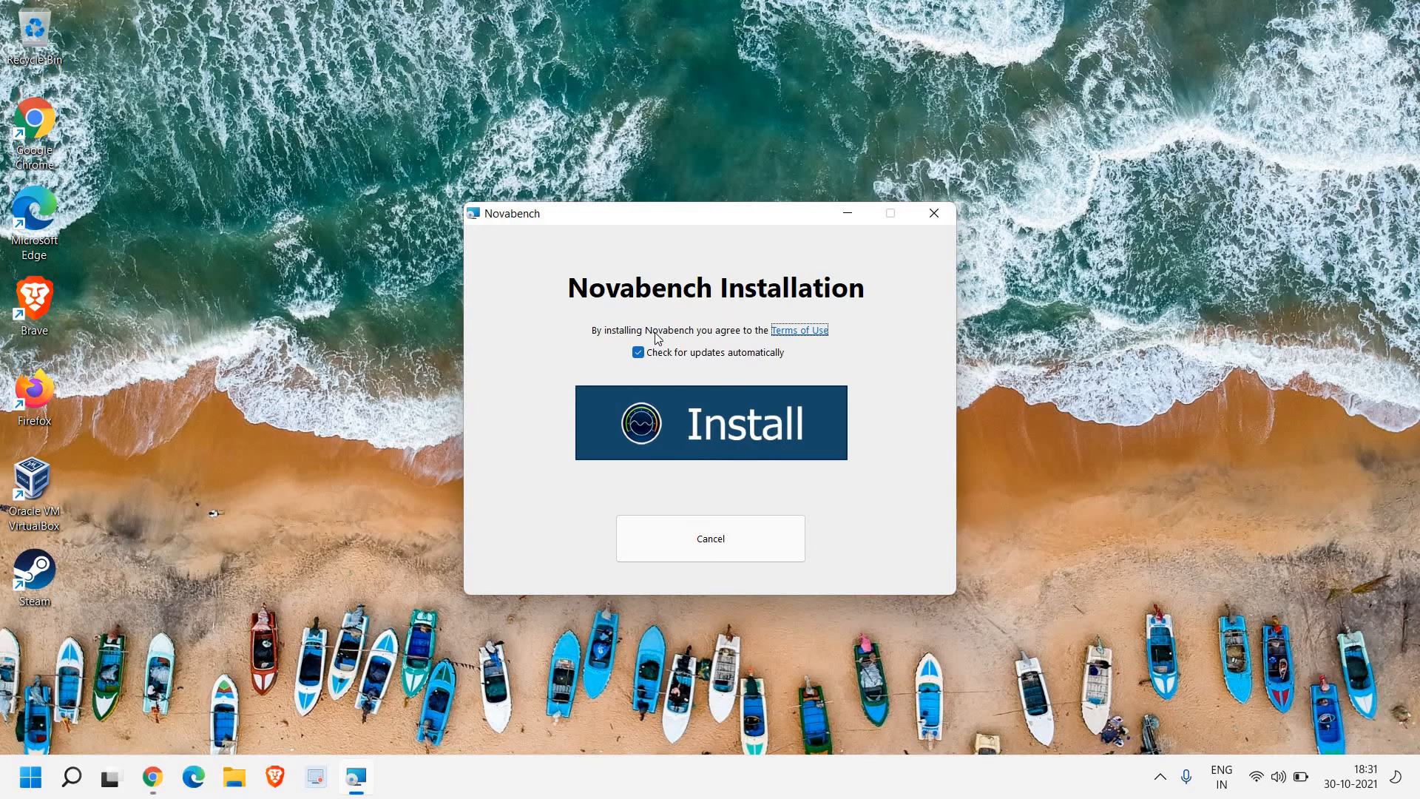
Install to the default Program Files folder and finish with Start Novabench checked.
left_click(709, 422)
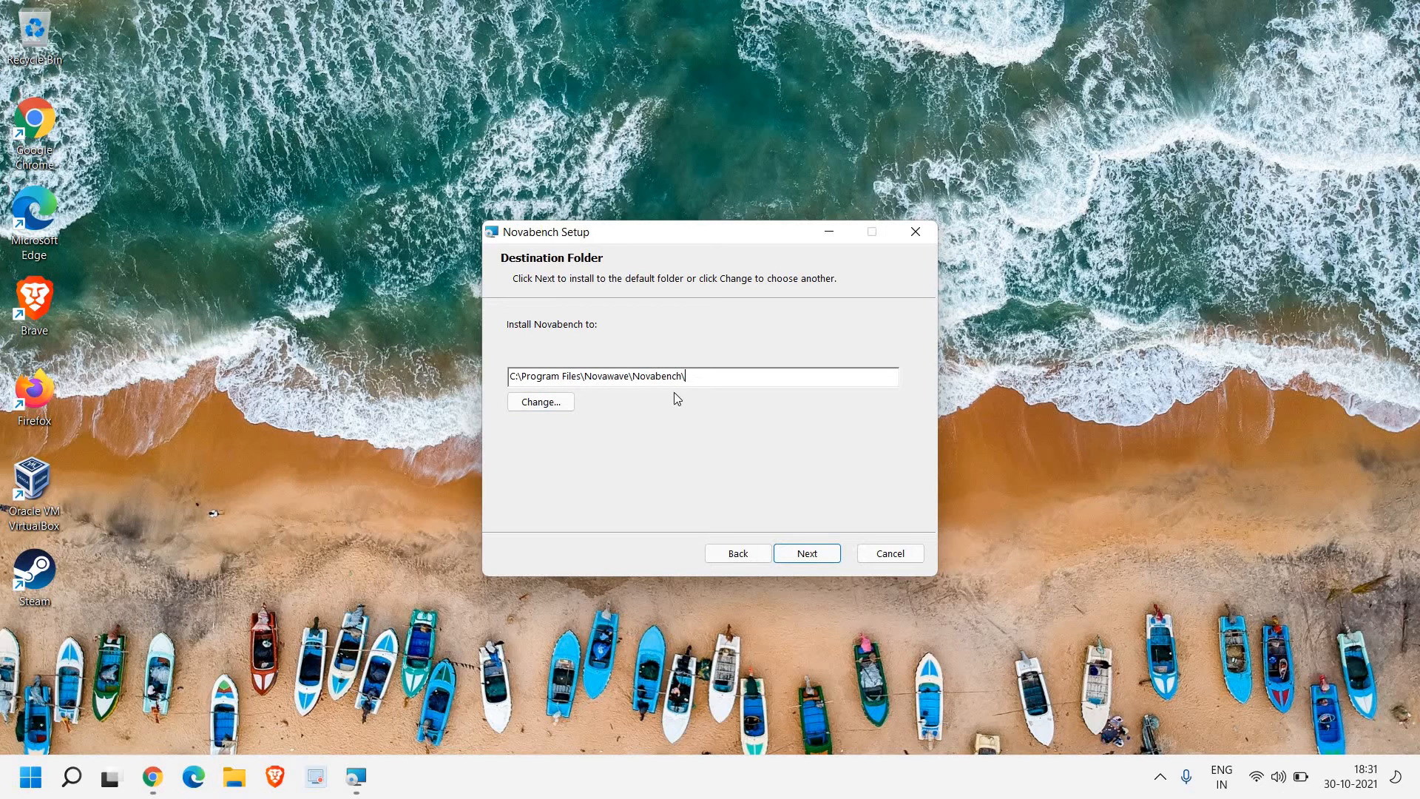
mouse_move(562, 437)
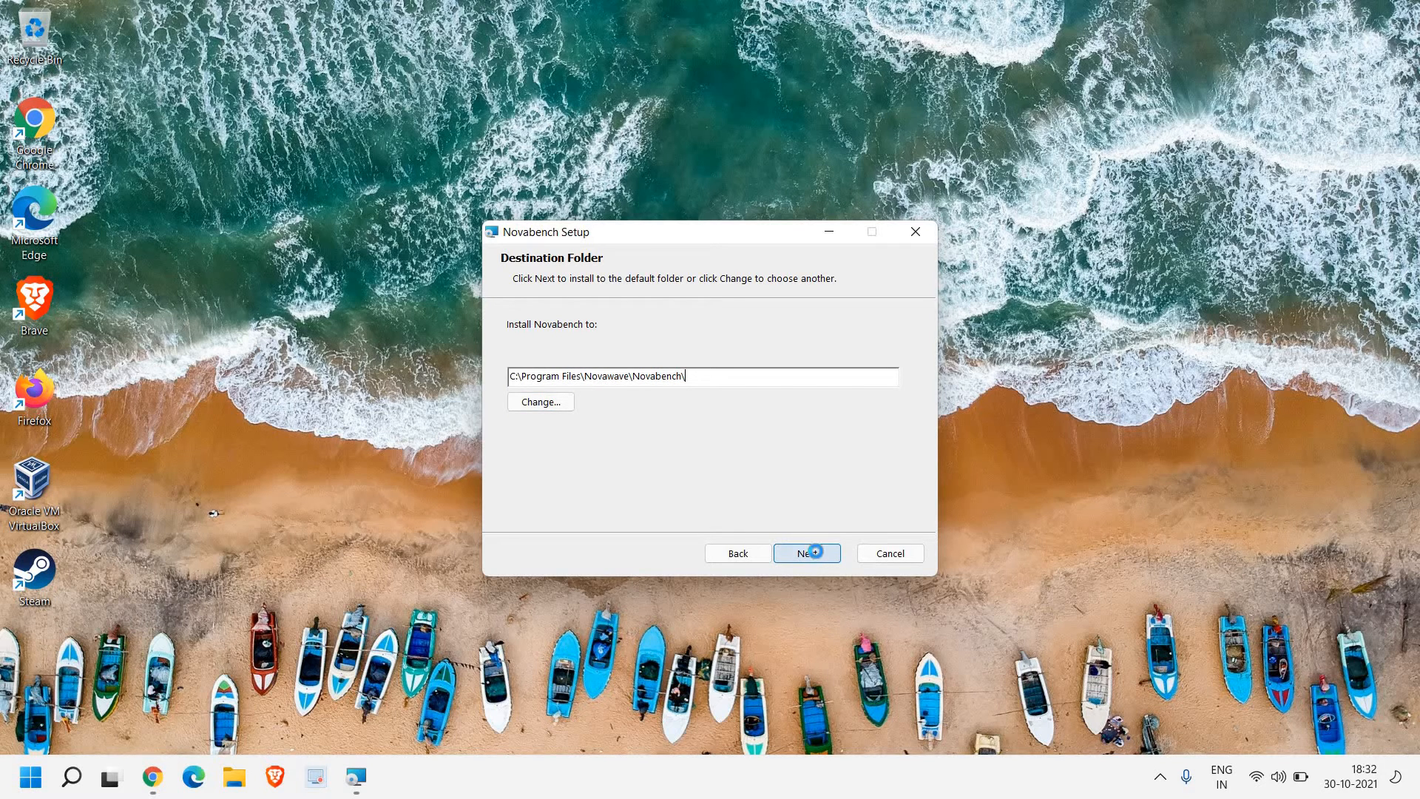
left_click(804, 554)
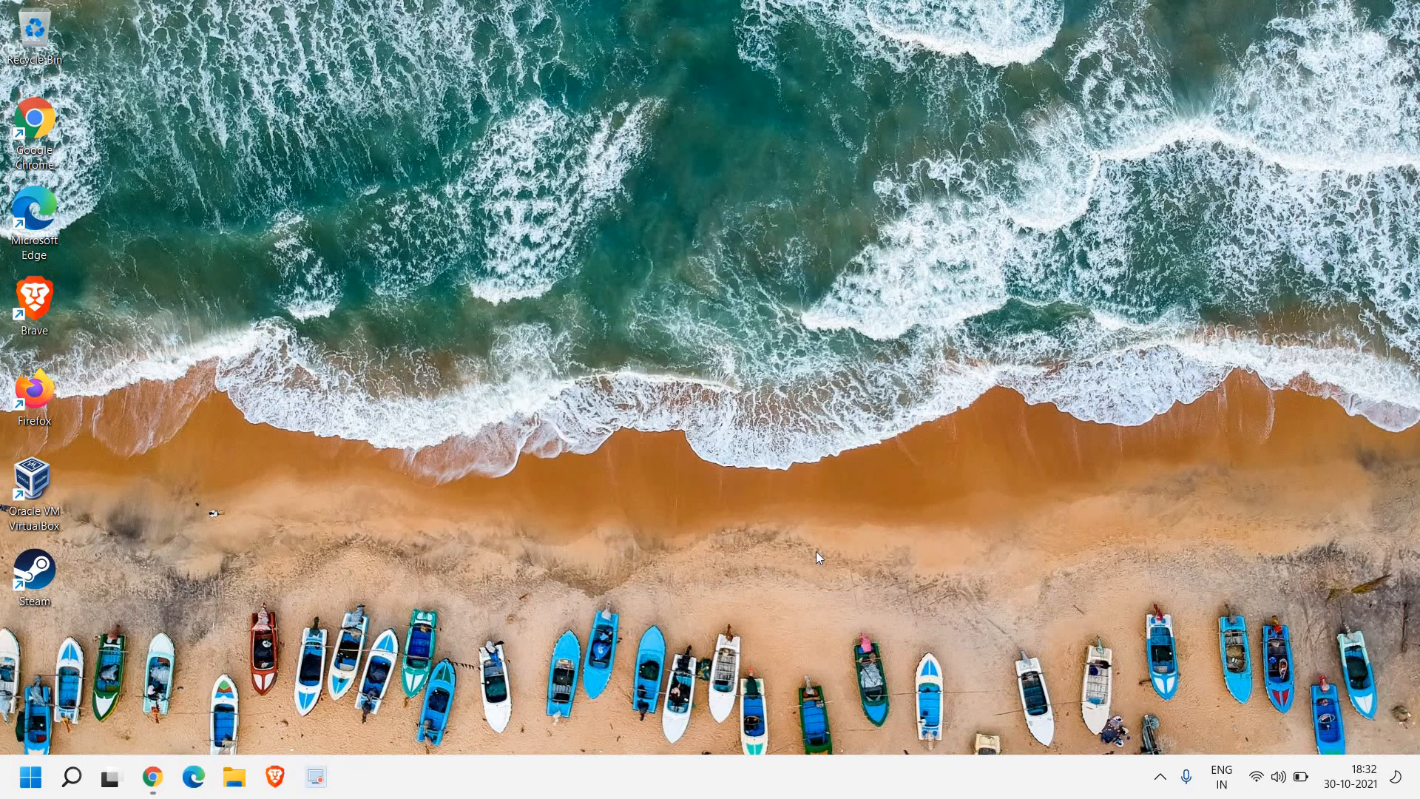
mouse_move(816, 552)
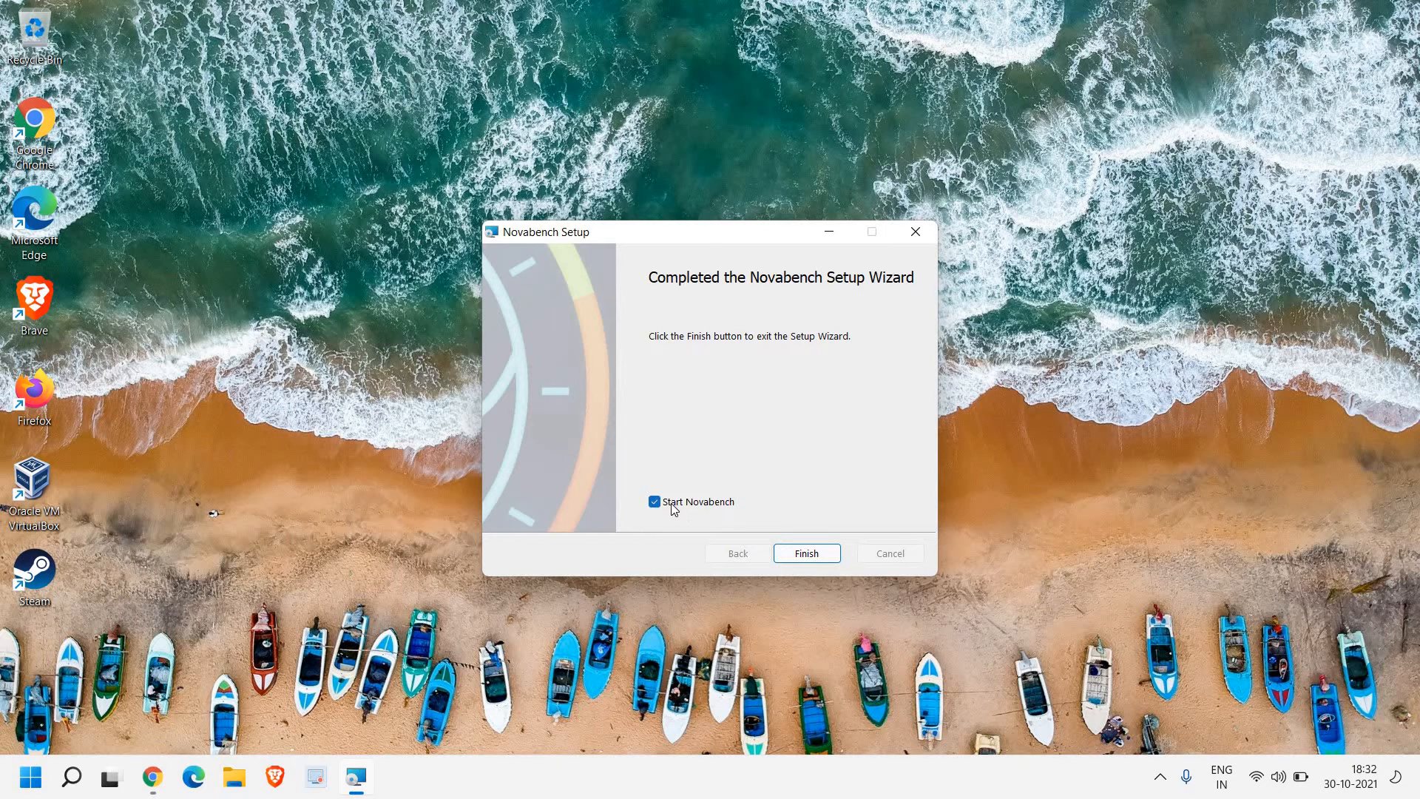
mouse_move(806, 553)
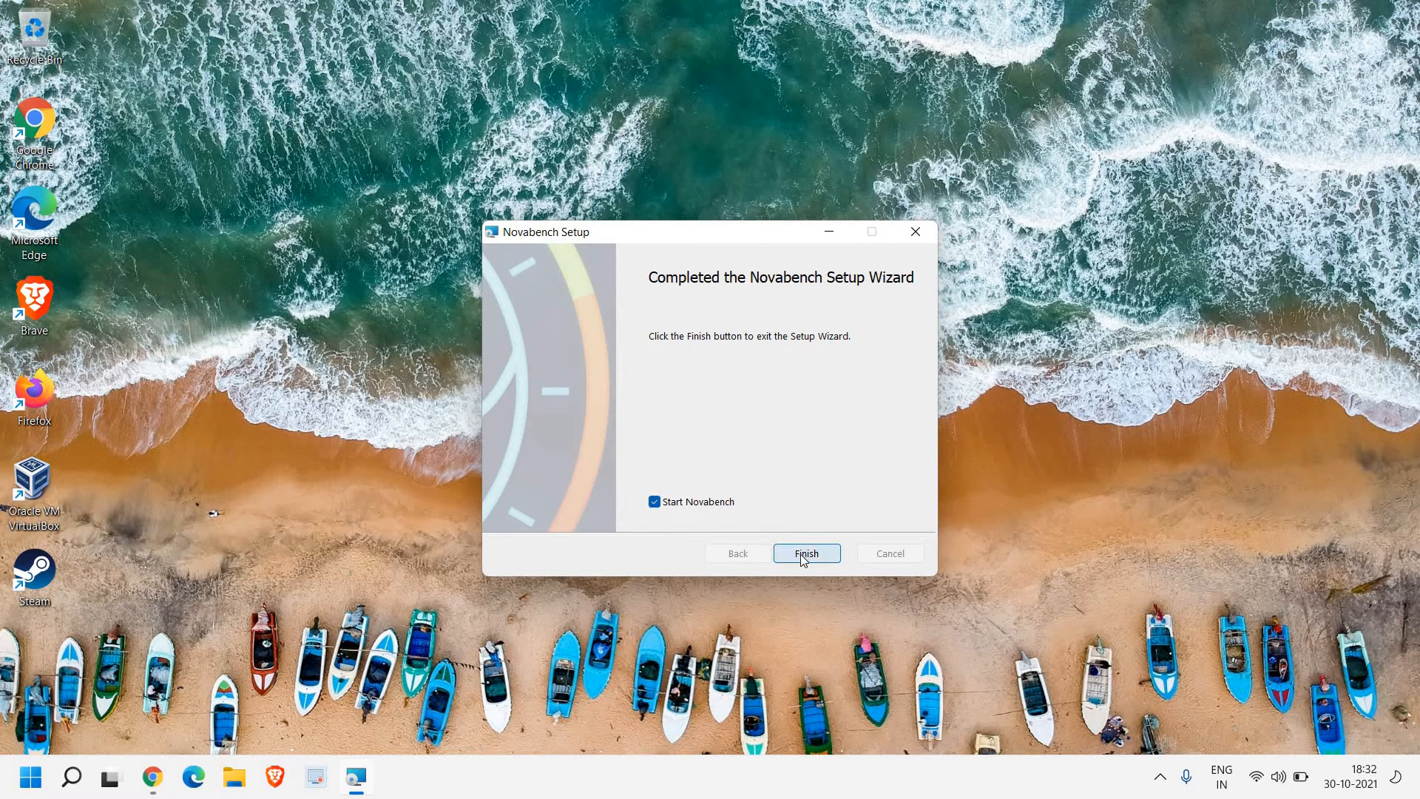
left_click(804, 553)
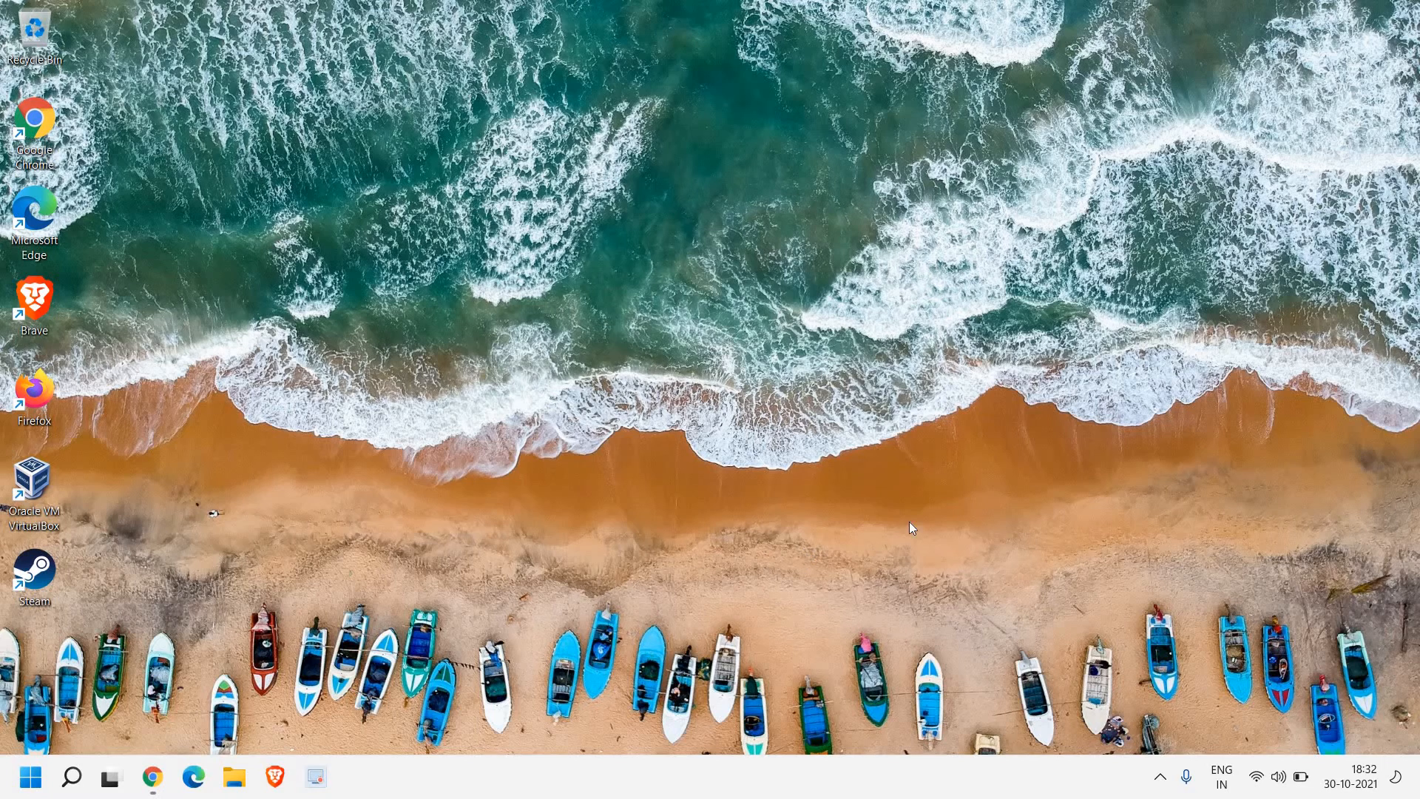
mouse_move(921, 521)
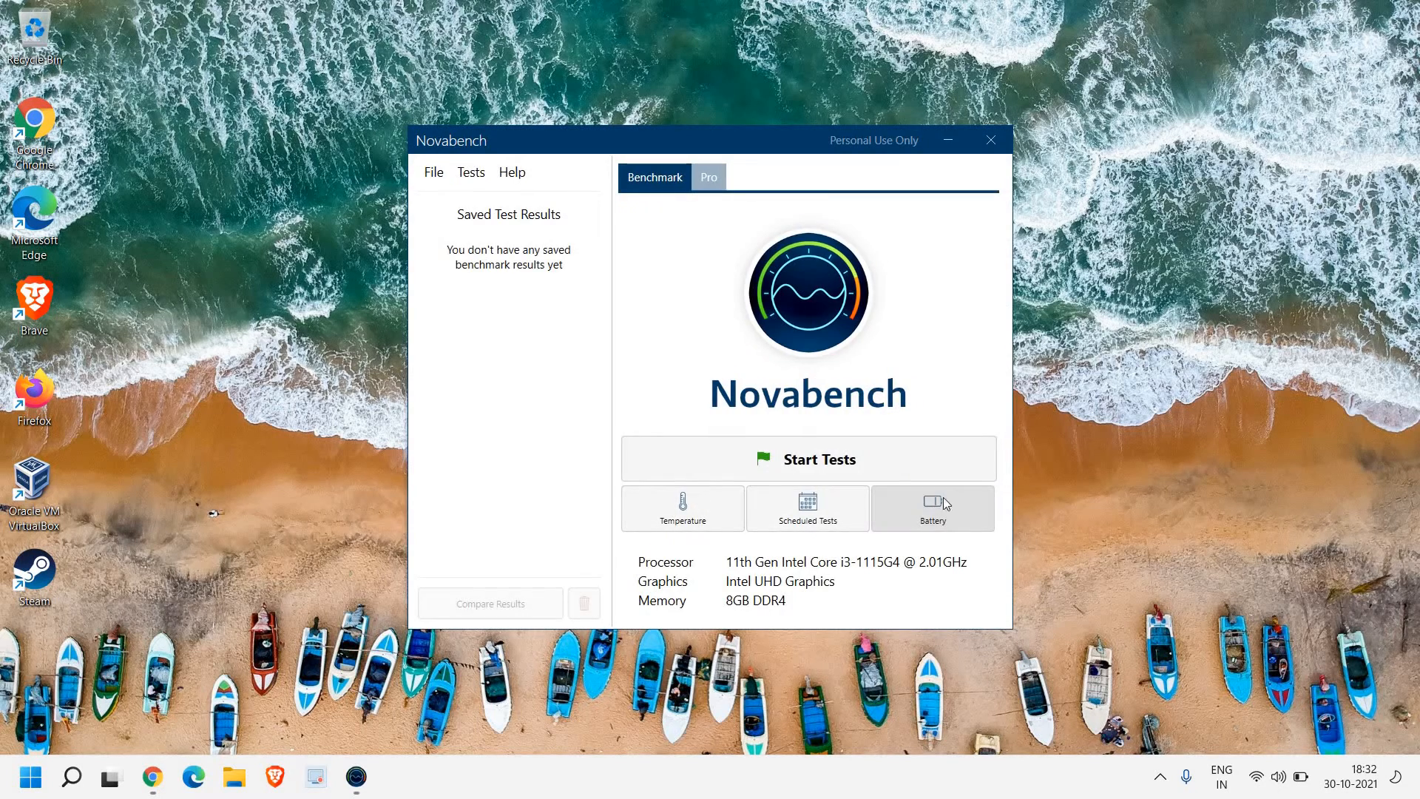
mouse_move(434, 171)
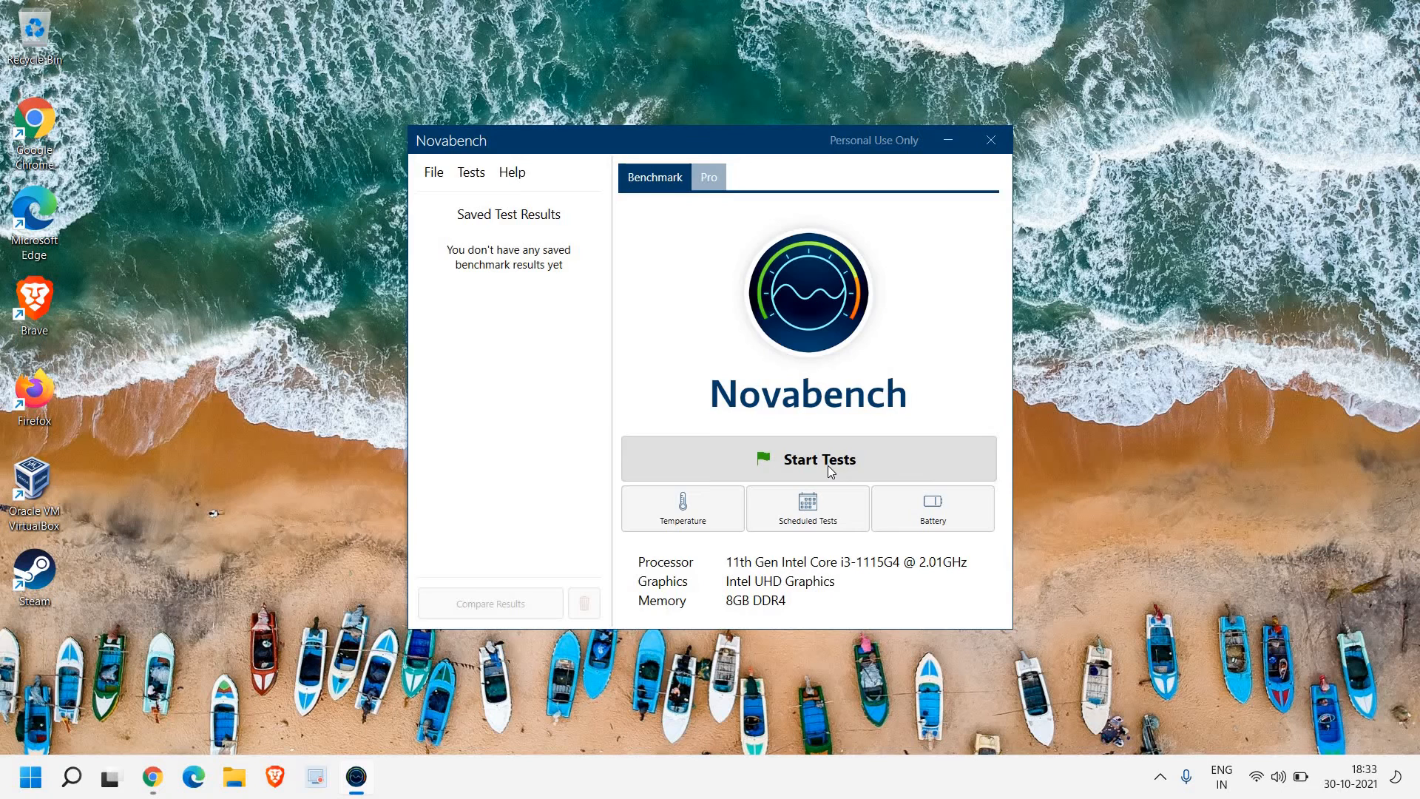
Start the benchmark tests, bringing up the close-other-applications tip.
left_click(808, 459)
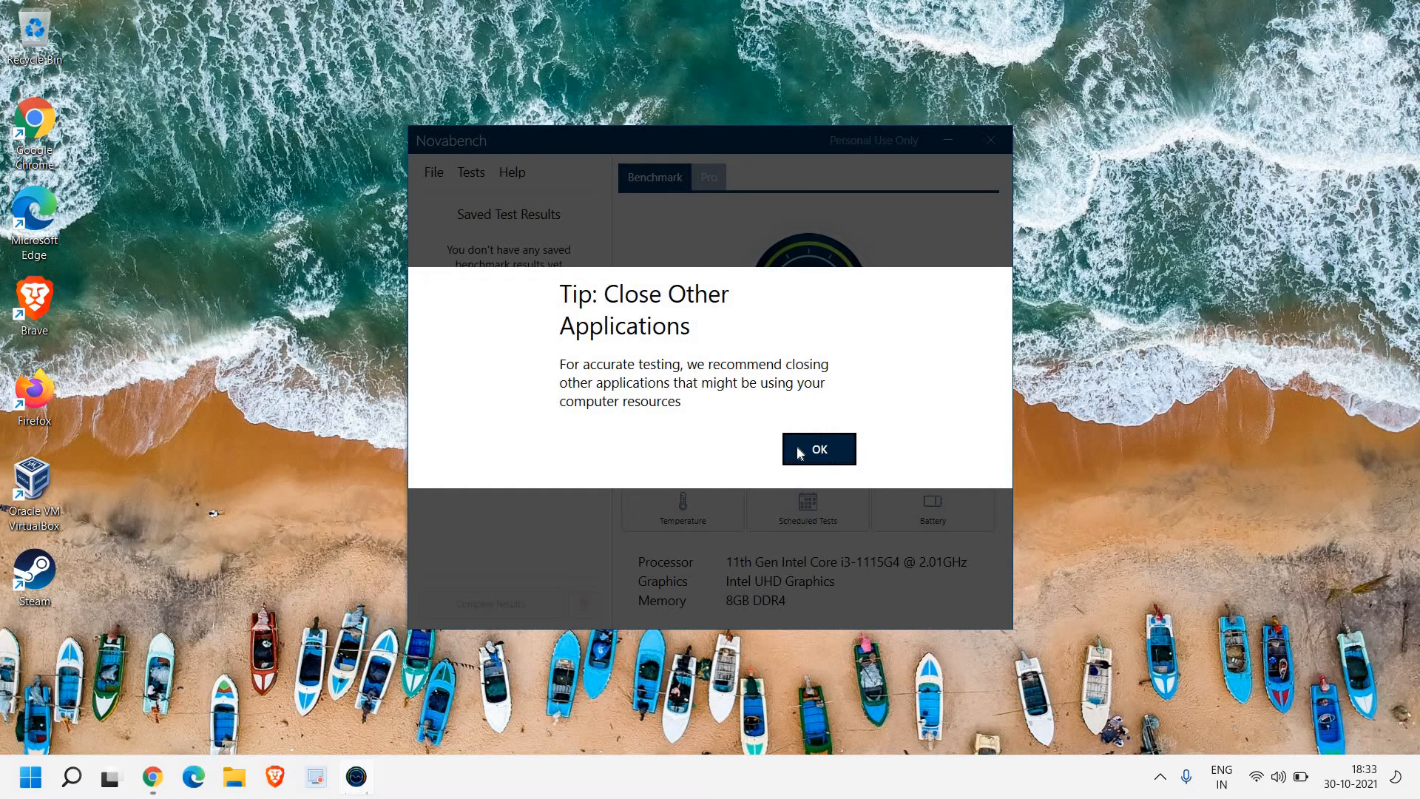
Dismiss the tip and let the benchmark run to its 895 overall score.
left_click(817, 448)
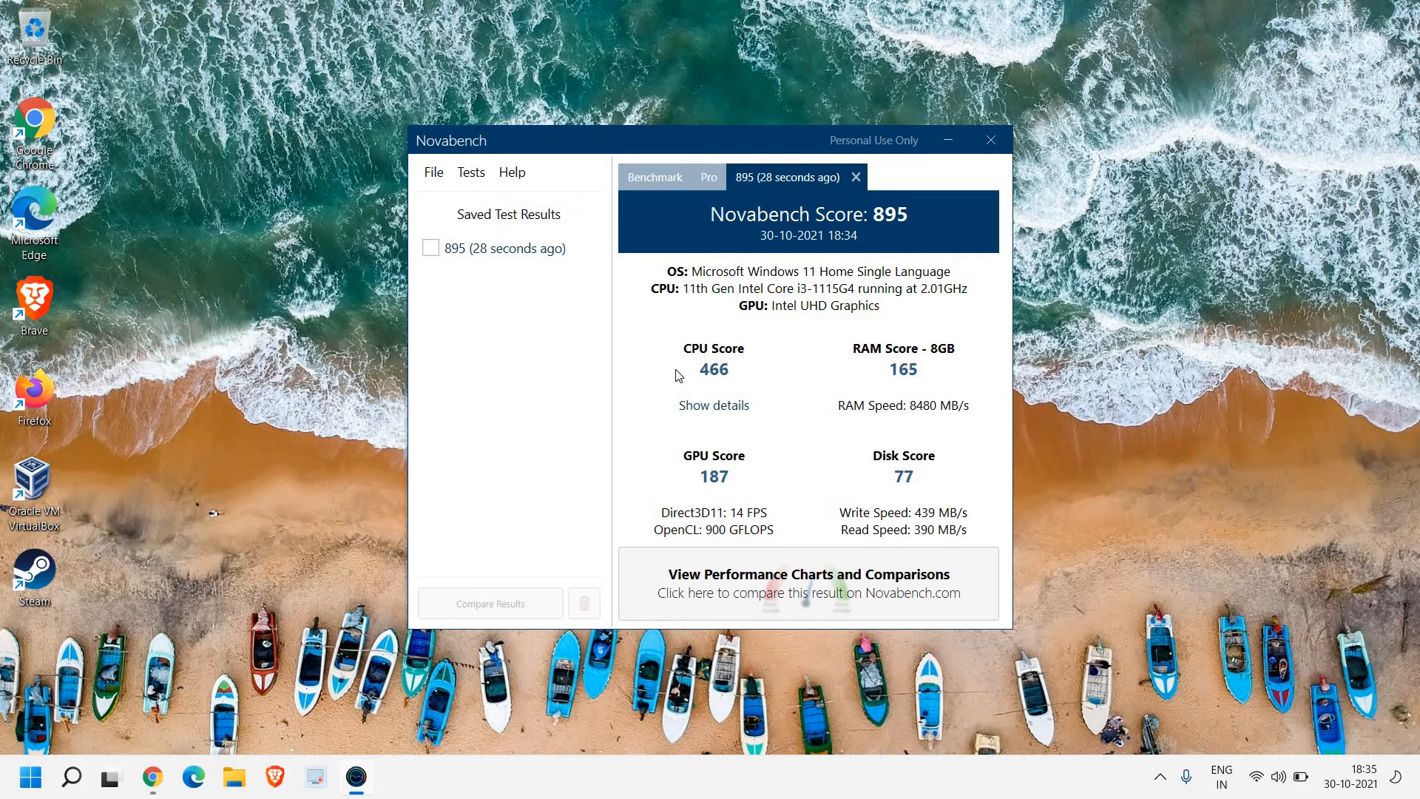
mouse_move(934, 342)
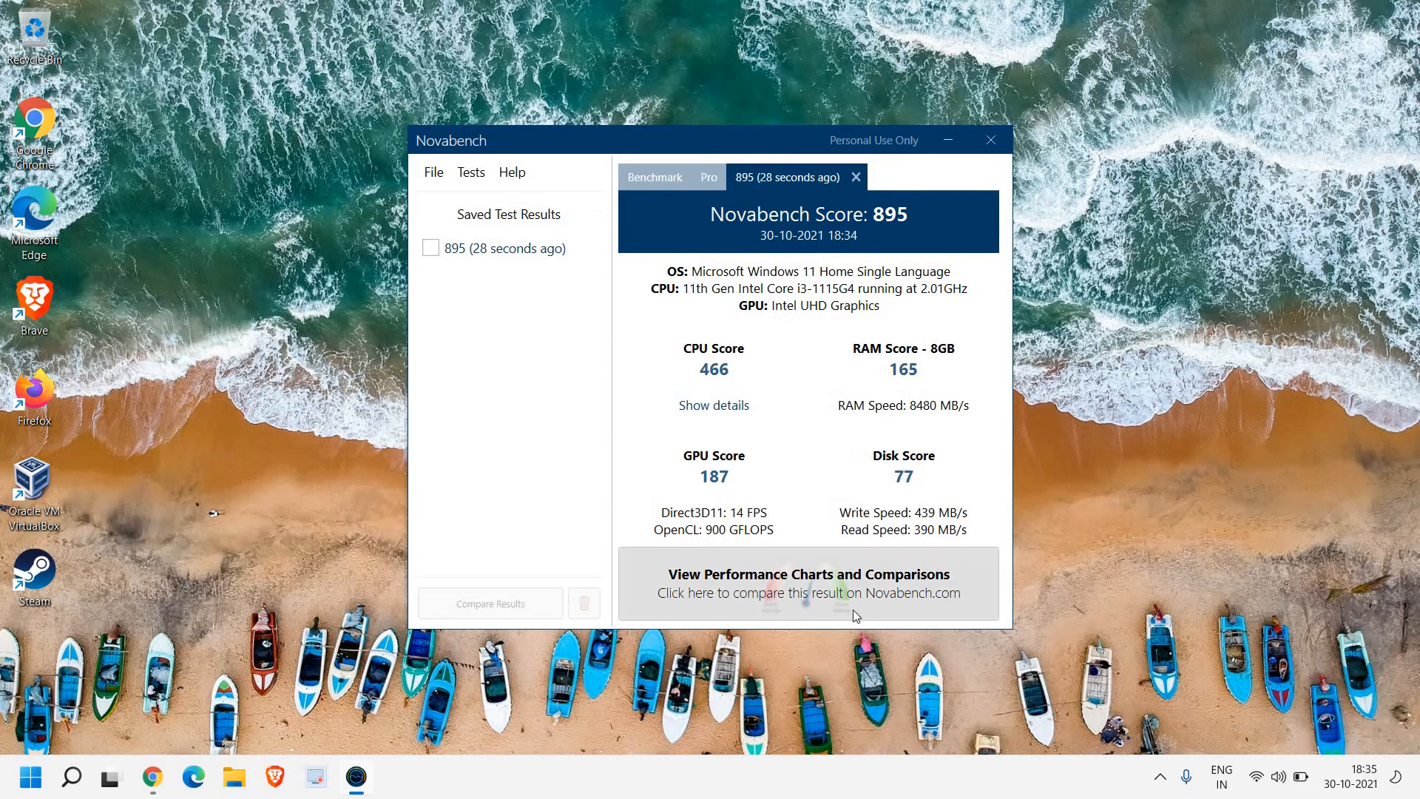
mouse_move(801, 602)
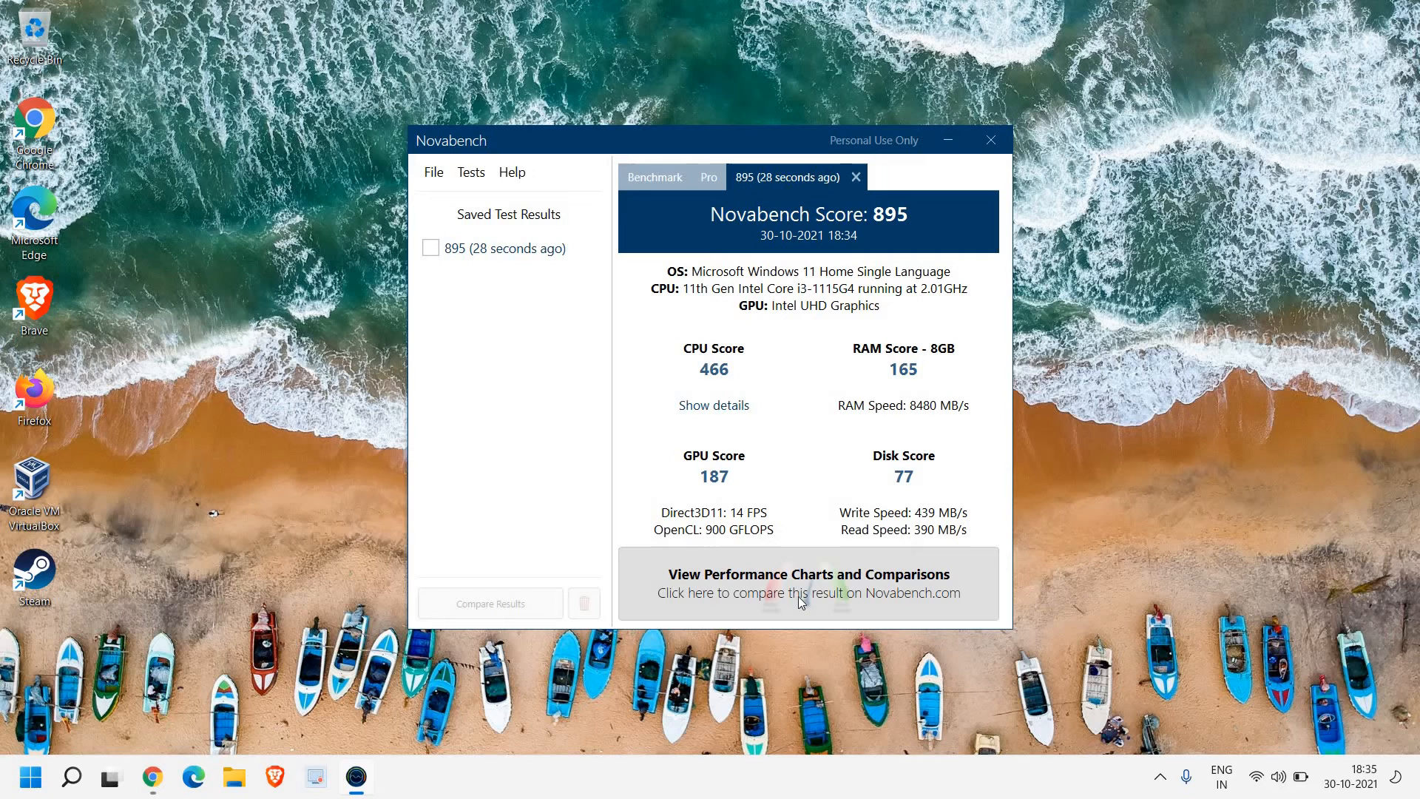
left_click(807, 592)
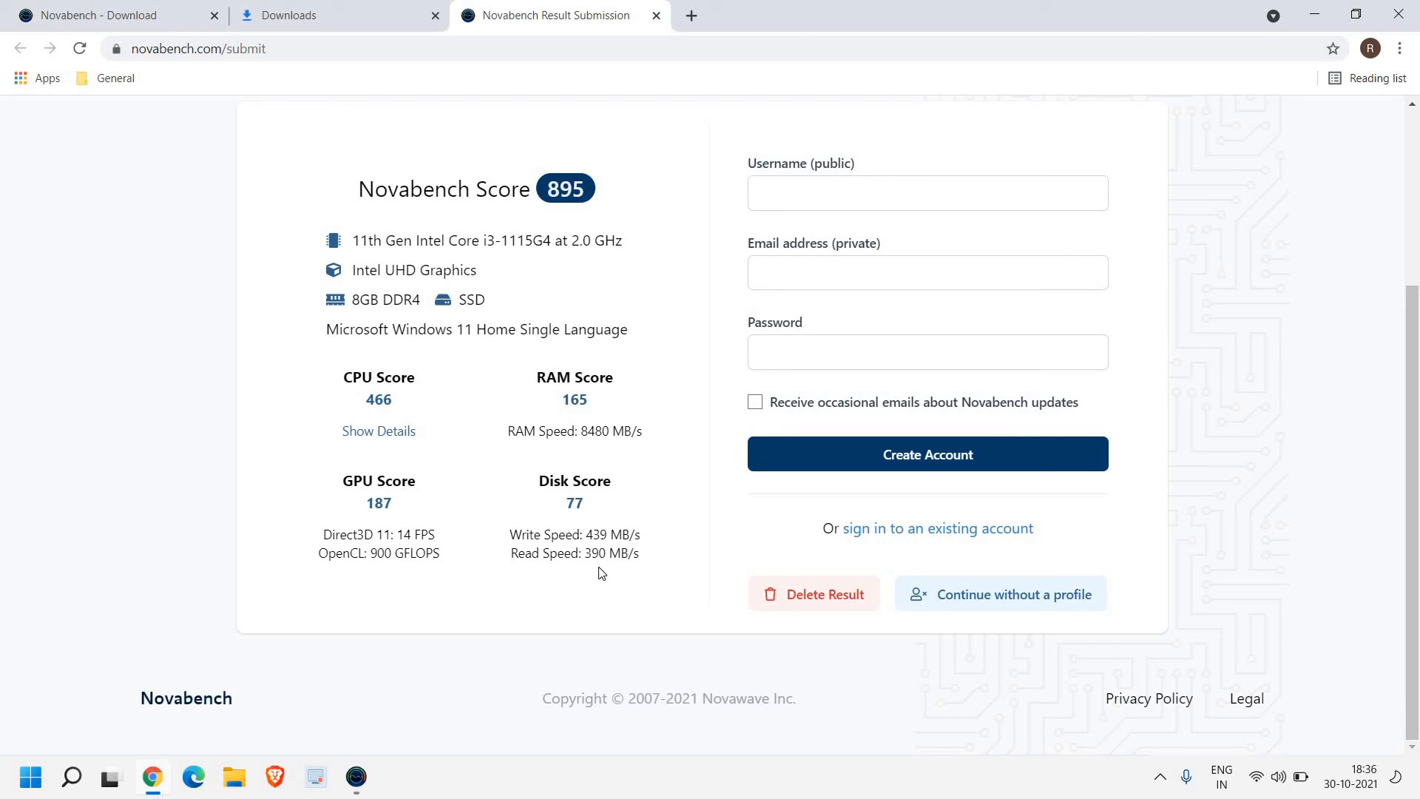
mouse_move(657, 445)
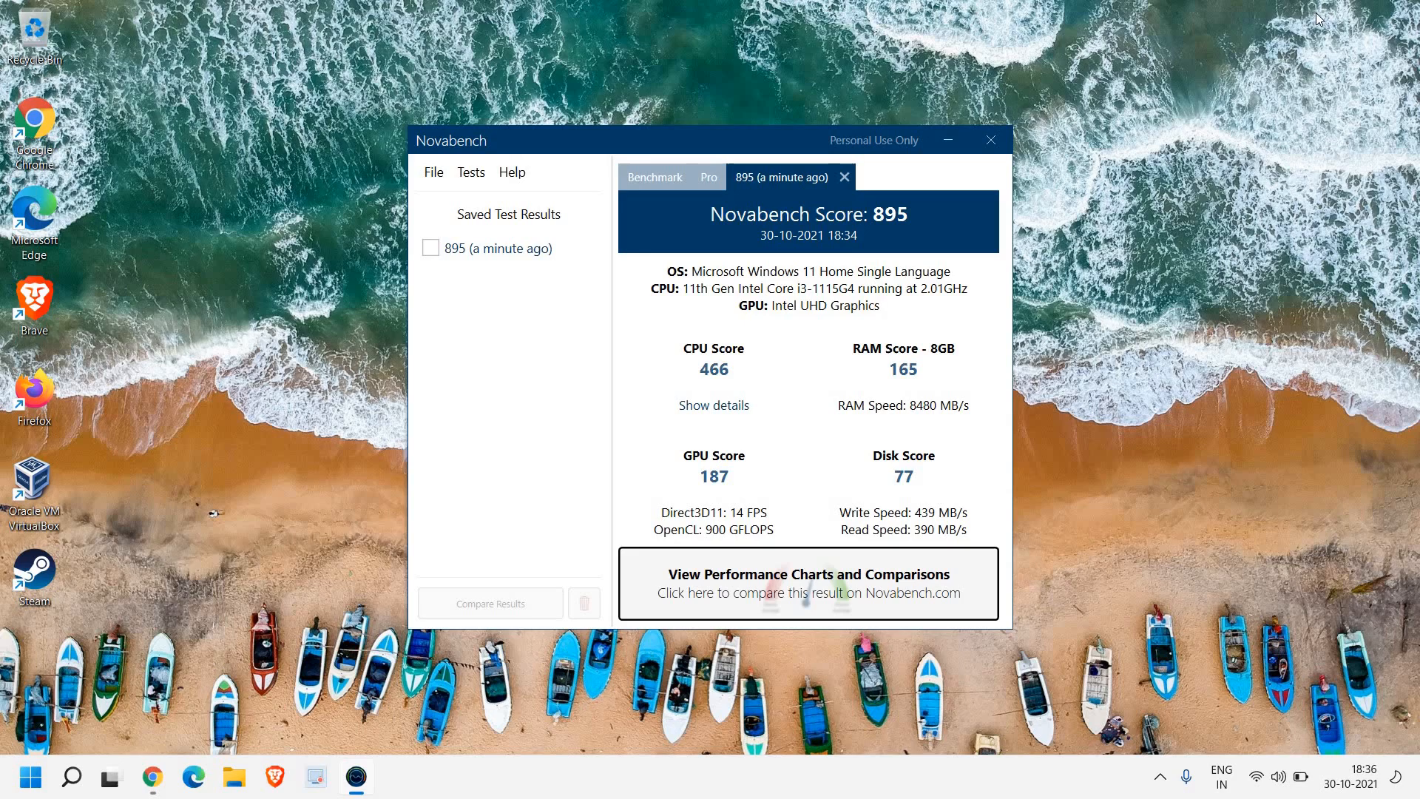
mouse_move(1161, 102)
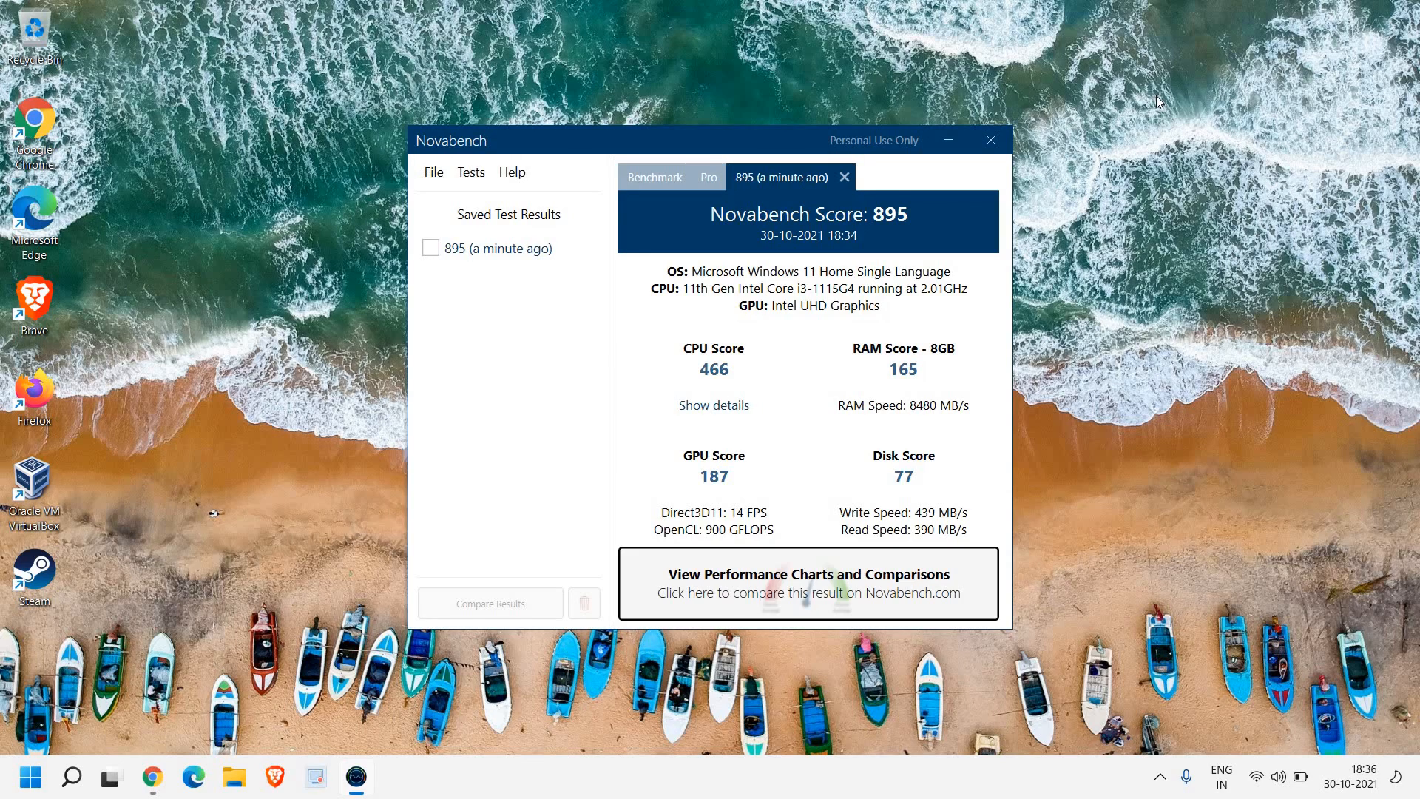